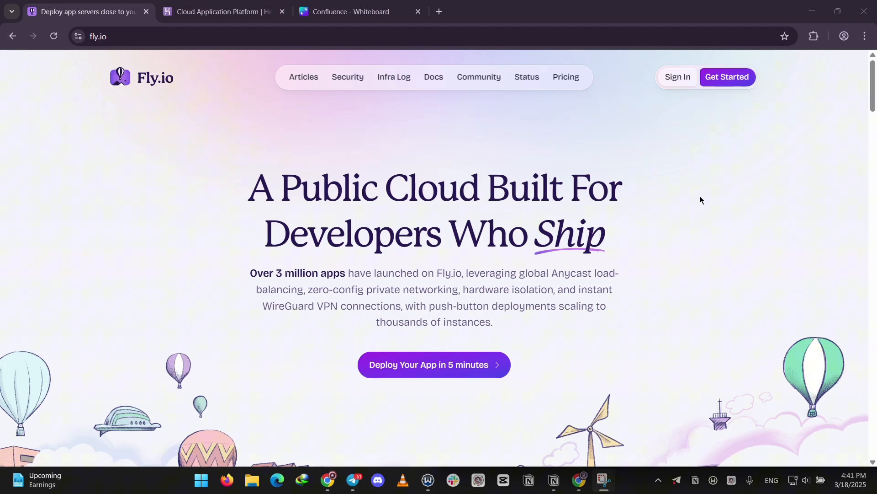
Step: Browse the Heroku homepage's features, enterprise and events sections, returning to the top
click(221, 11)
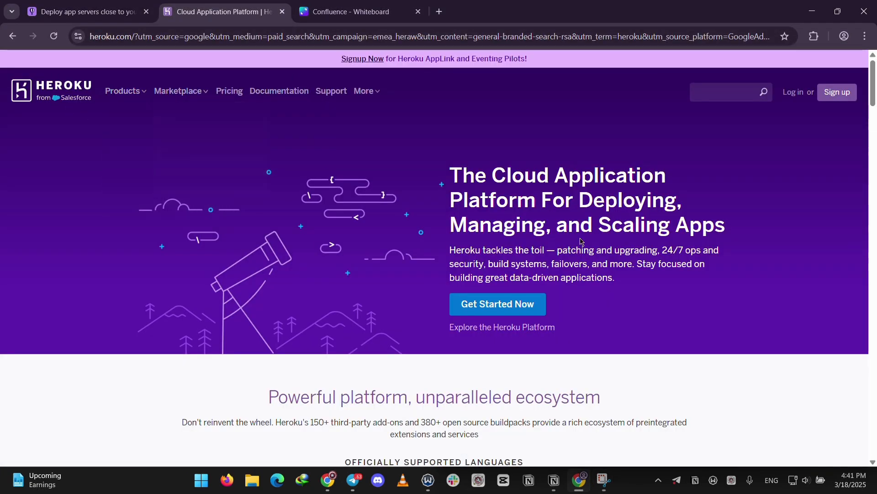
scroll(down, 3)
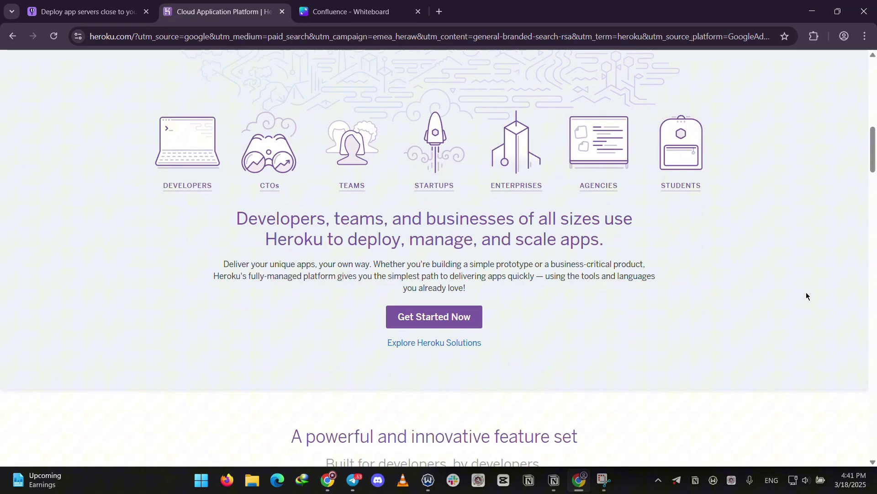
scroll(down, 3)
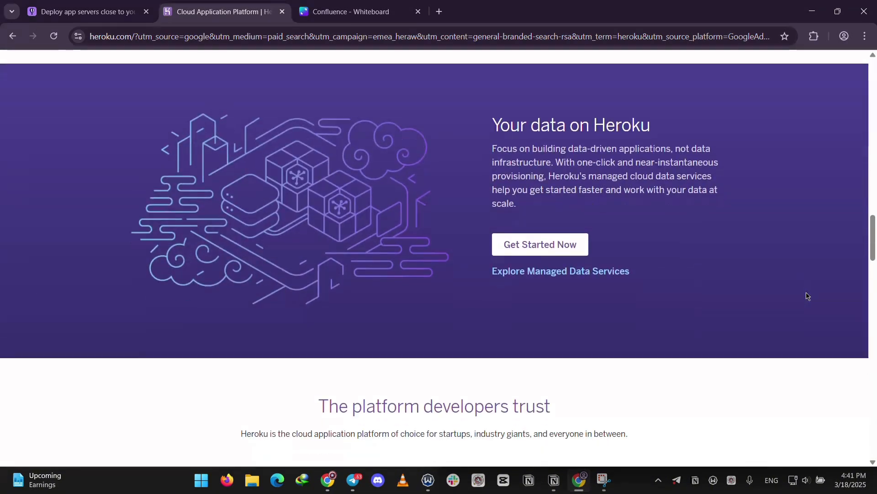
scroll(down, 3)
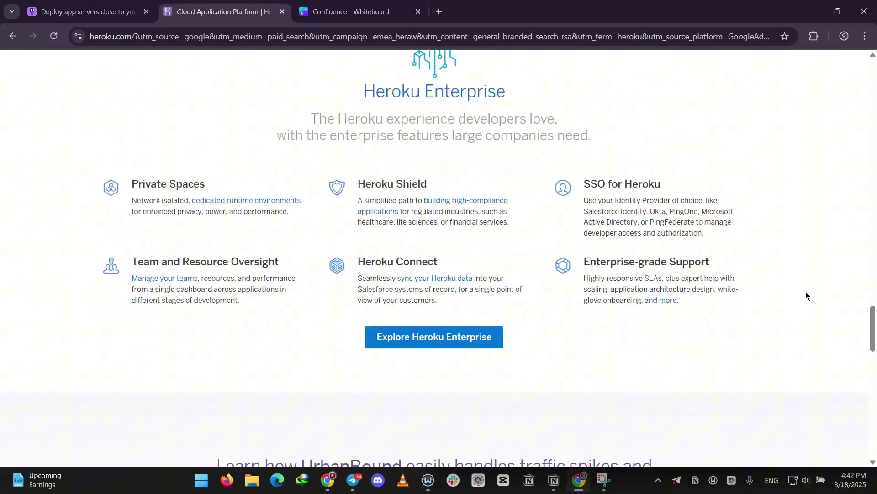
scroll(down, 3)
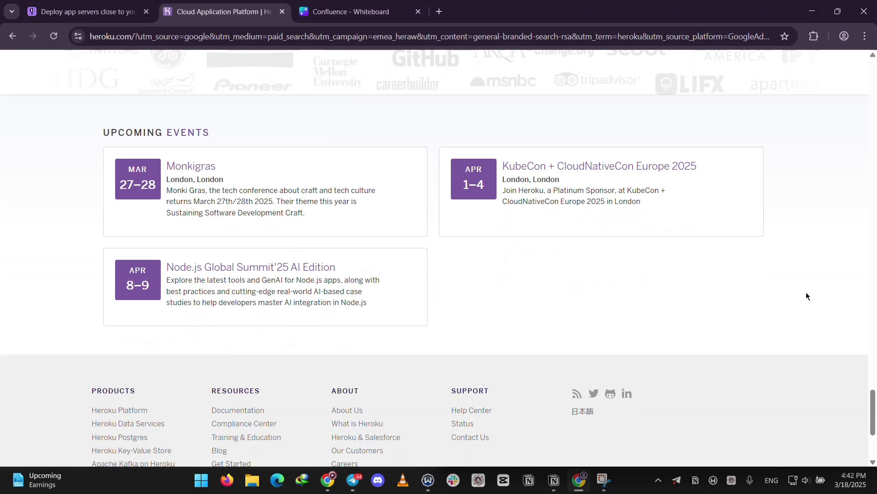
scroll(up, 3)
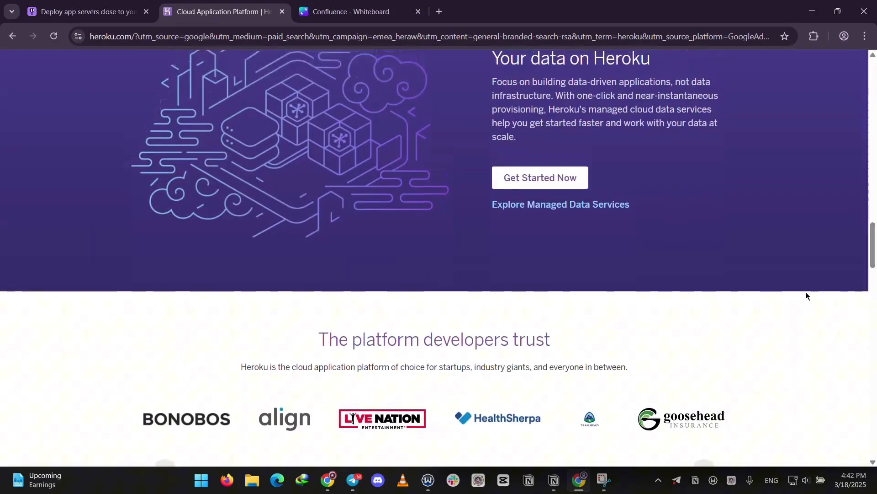
scroll(up, 3)
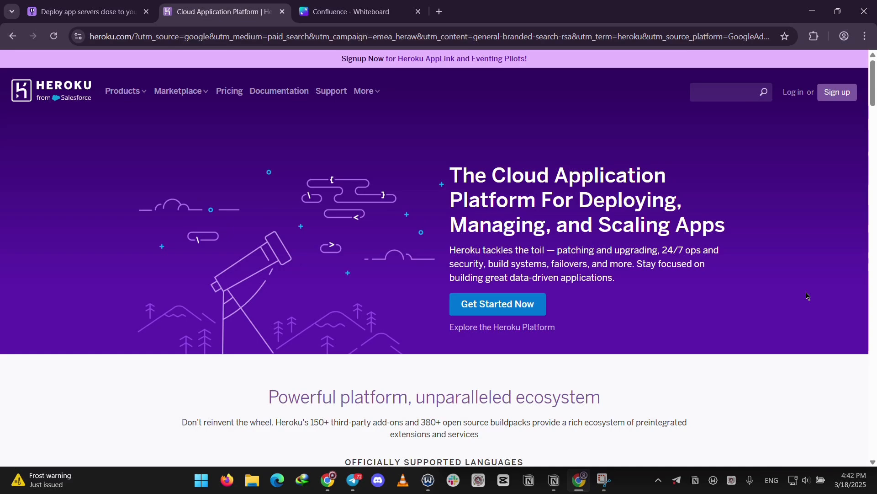
Step: Browse the Fly.io homepage's feature sections and footer, returning to the headline
click(84, 11)
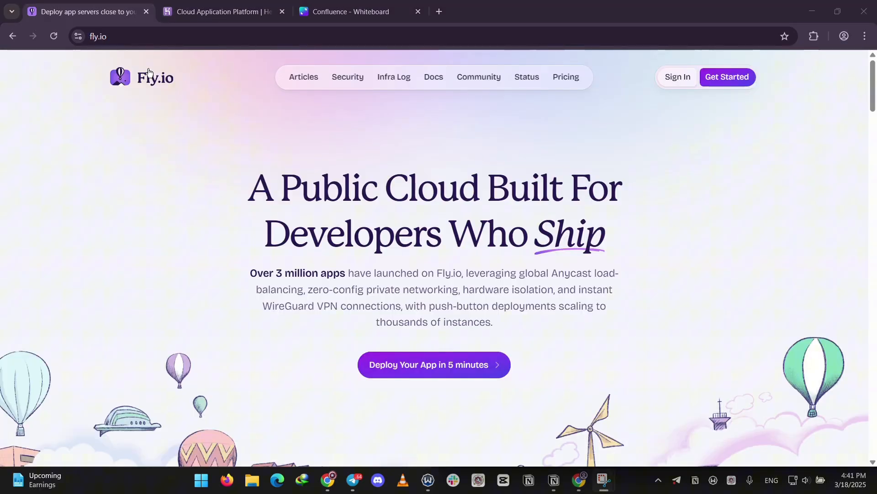
scroll(down, 3)
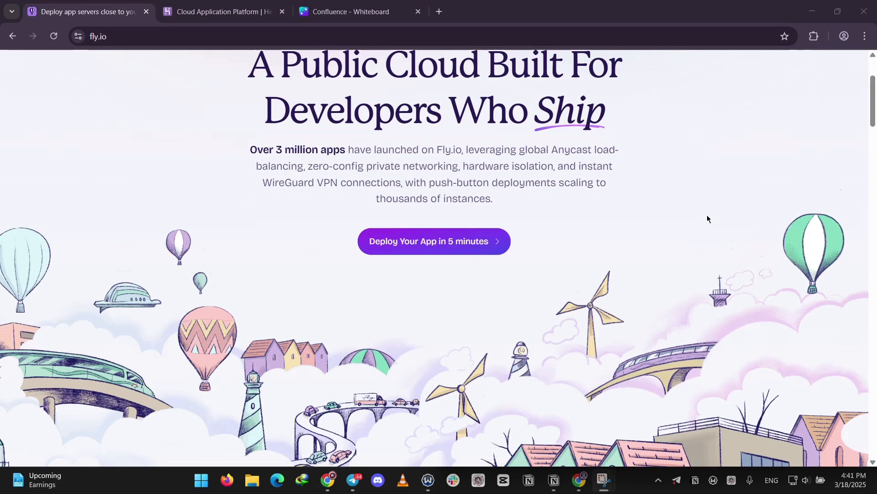
scroll(down, 3)
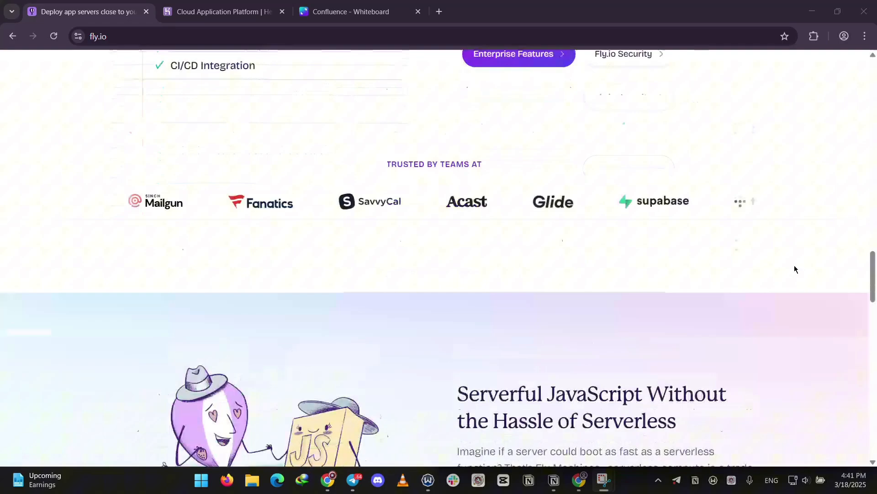
scroll(down, 3)
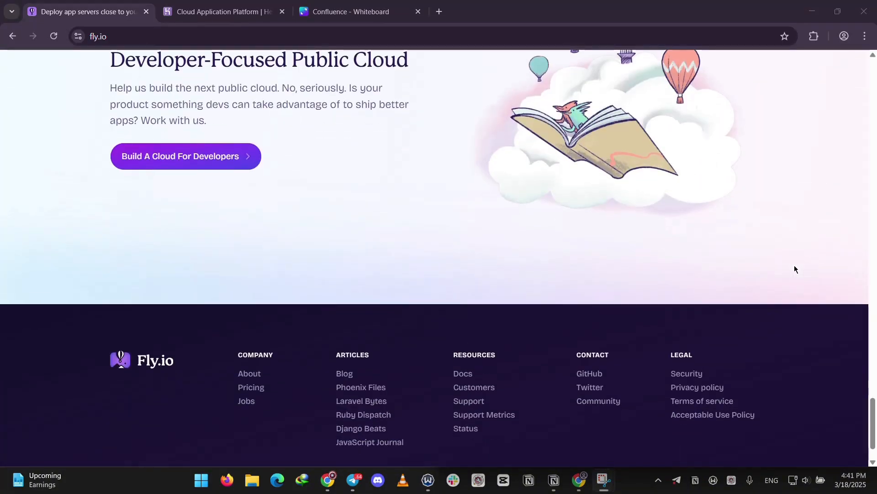
scroll(up, 3)
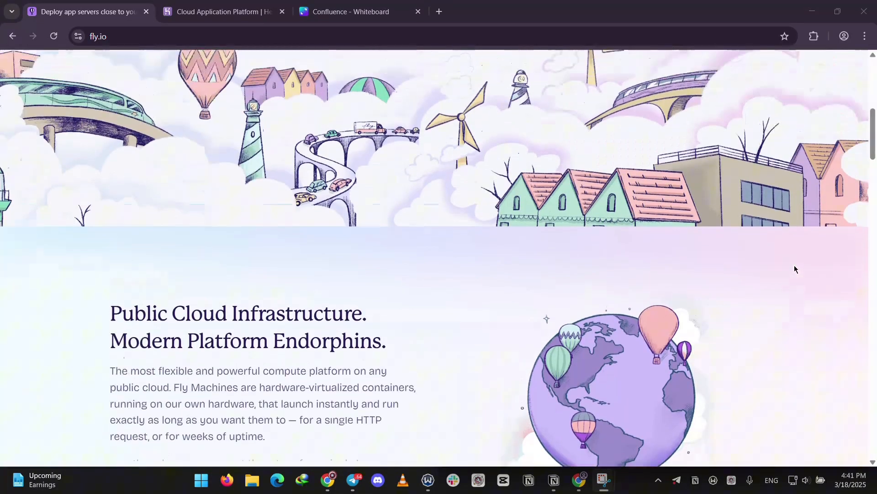
scroll(up, 3)
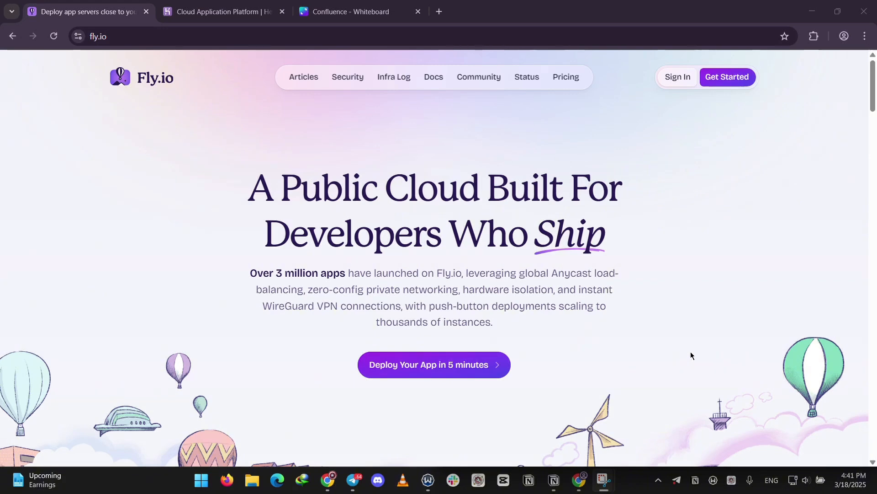
Step: Show the Canva whiteboard with the Heroku versus Fly.io comparison table
click(351, 11)
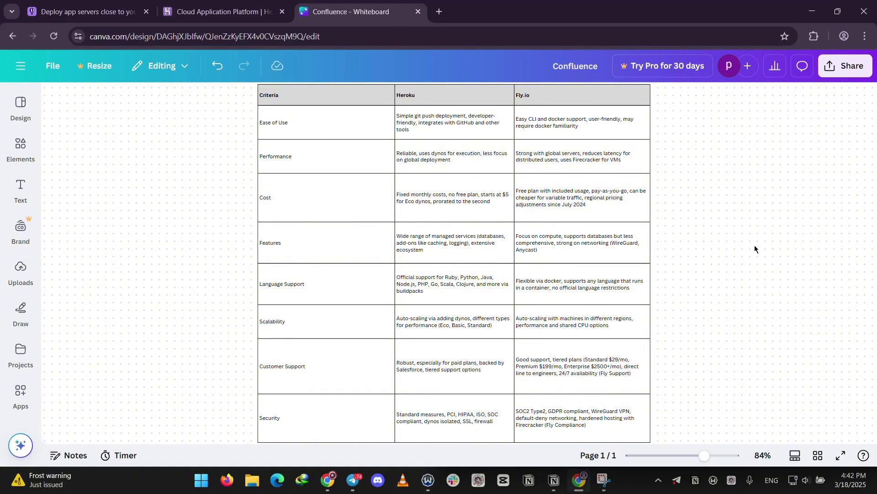
mouse_move(676, 134)
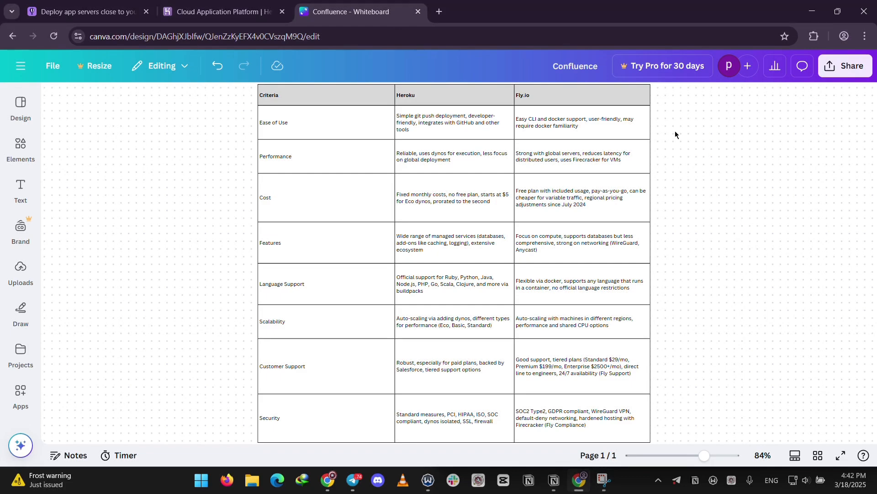
mouse_move(410, 12)
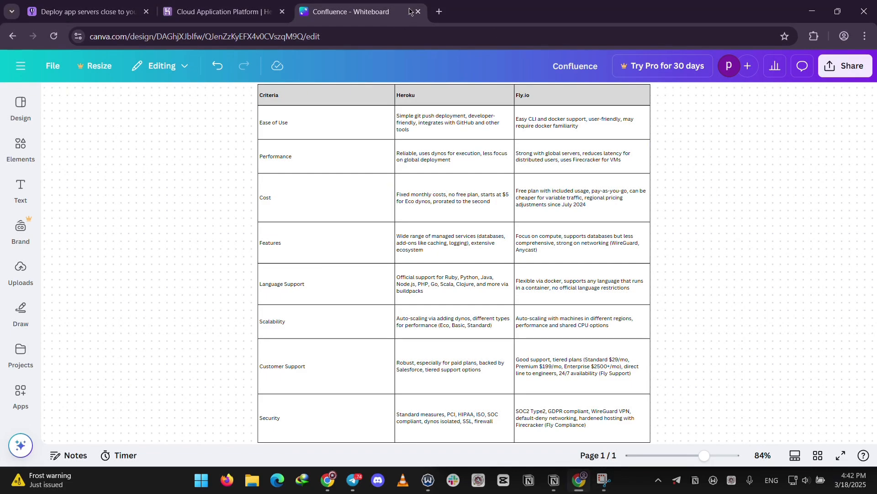